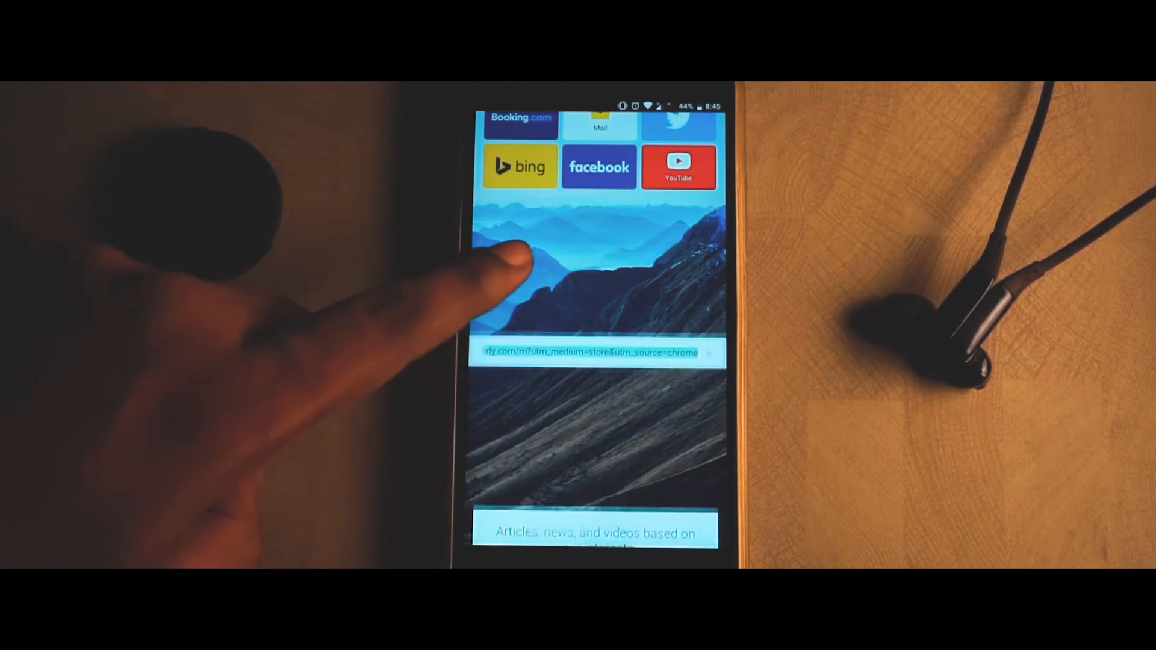
Enter 'ch' in the address bar and load the Chrome Web Store extensions page
{"action": "left_click", "coordinate": [590, 353]}
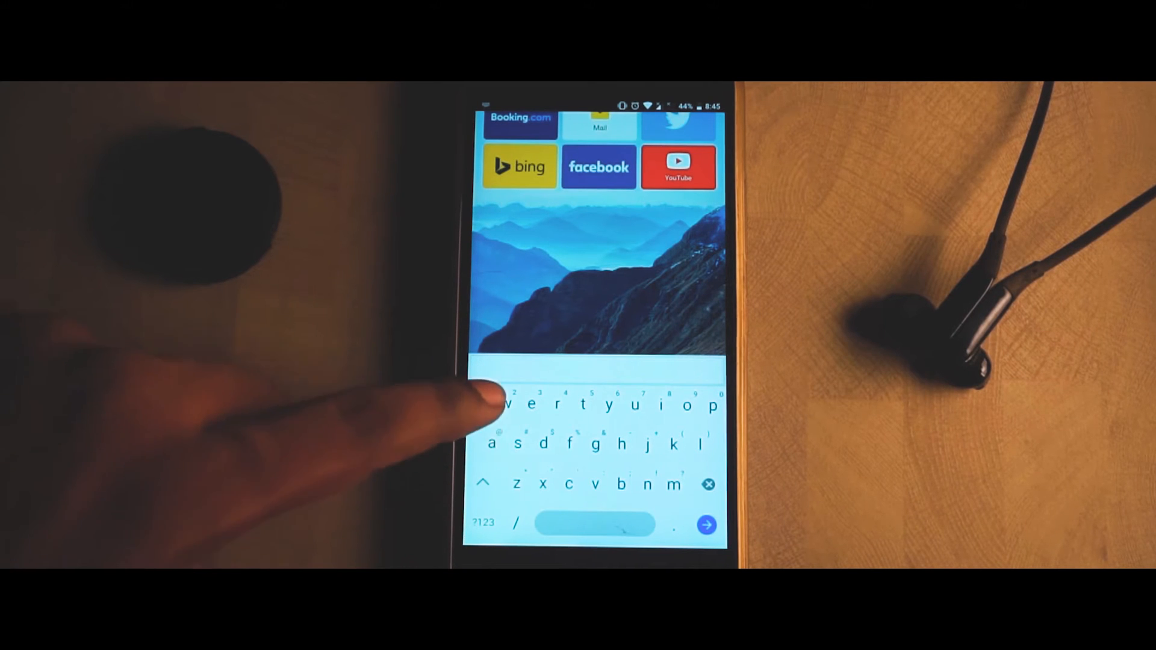
{"action": "type", "text": "ch"}
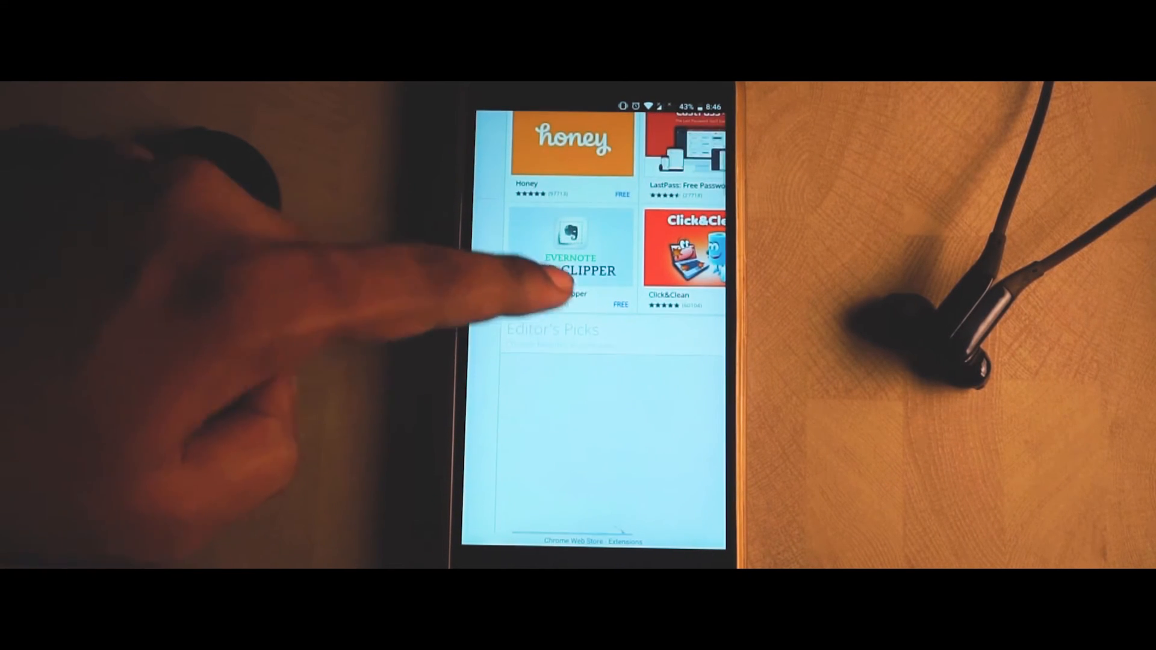
Browse the store, view Momentum's details briefly, then land on the Honey detail page
{"action": "scroll", "scroll_direction": "down", "scroll_amount": 3}
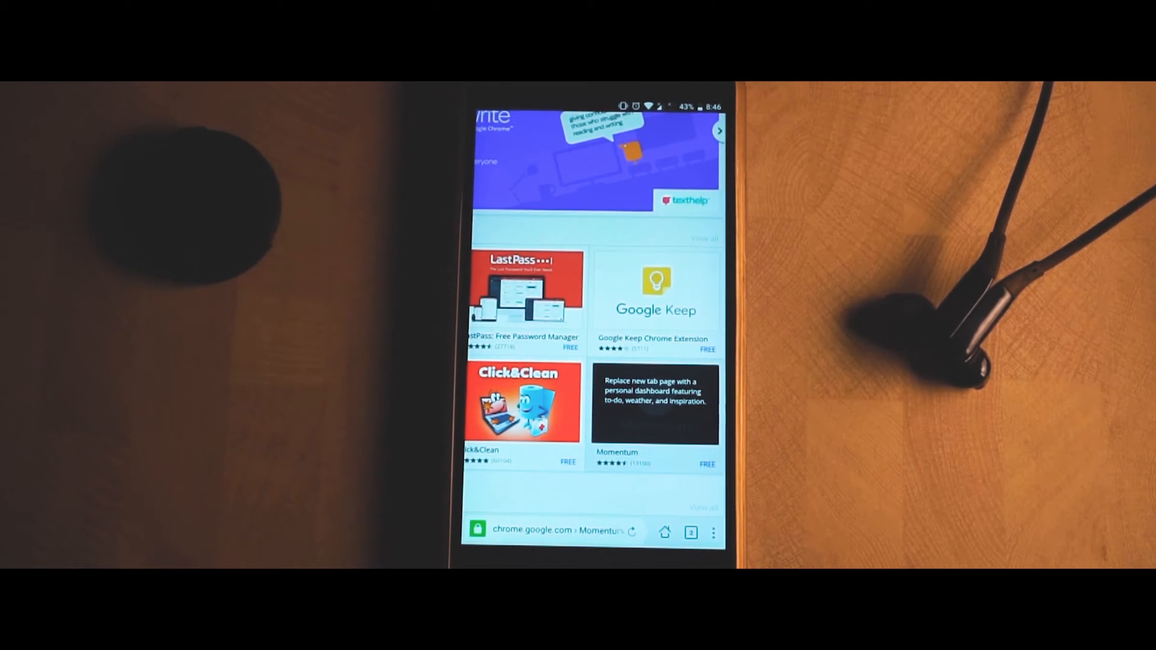
{"action": "left_click", "coordinate": [656, 406]}
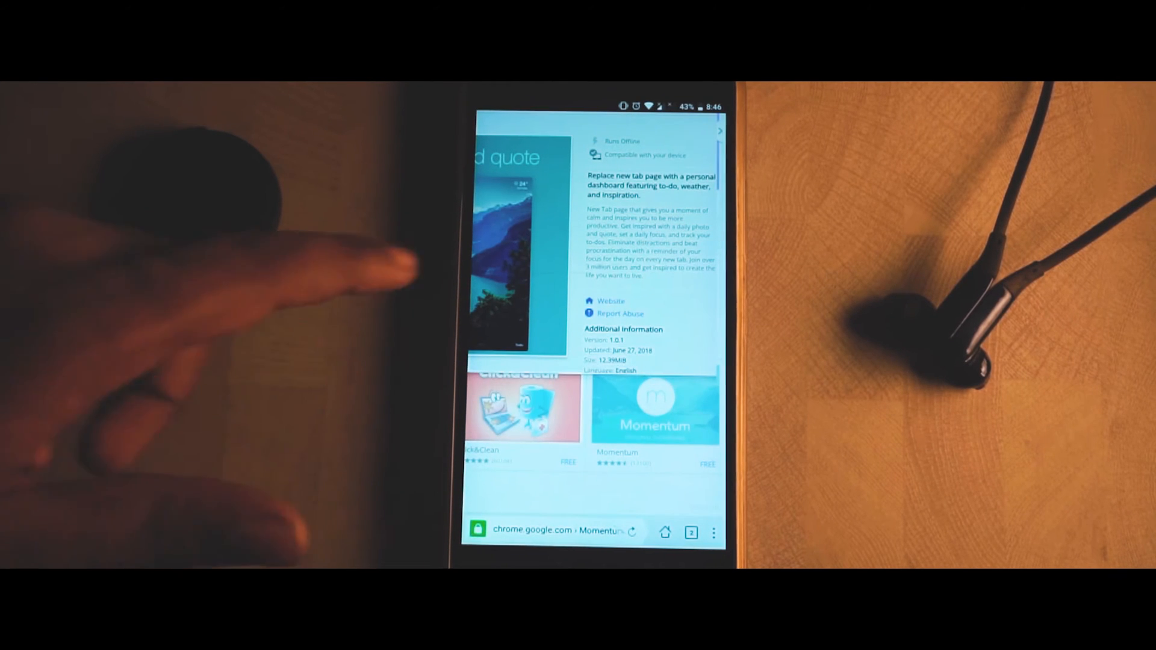
{"action": "scroll", "scroll_direction": "right", "scroll_amount": 3}
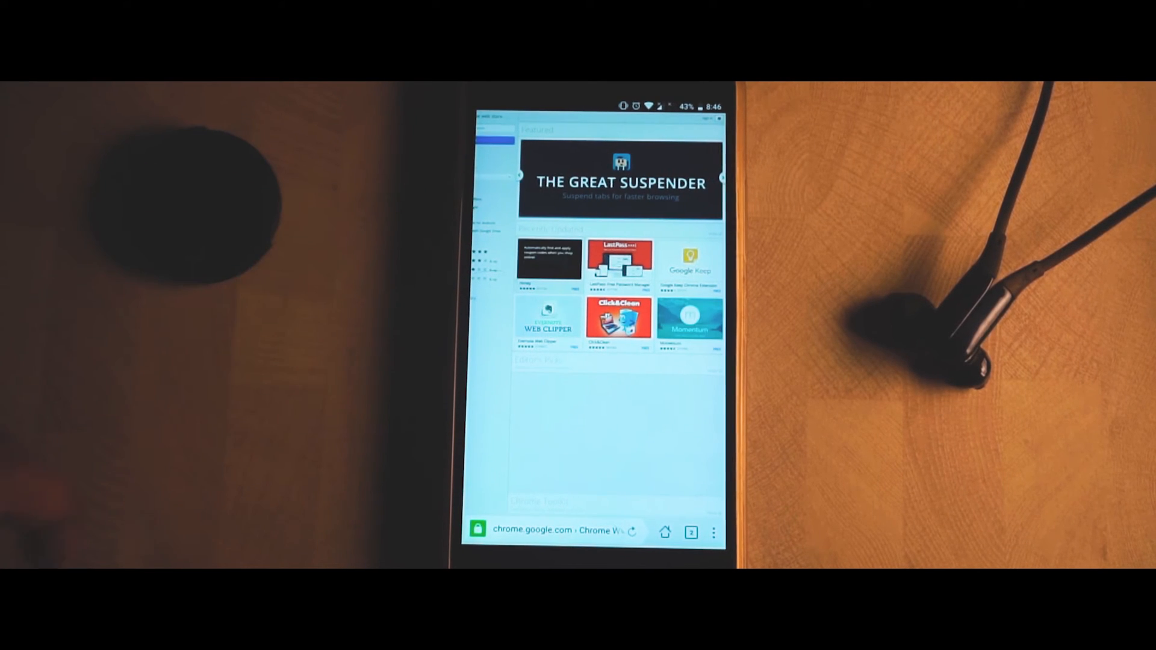
{"action": "left_click", "coordinate": [549, 260]}
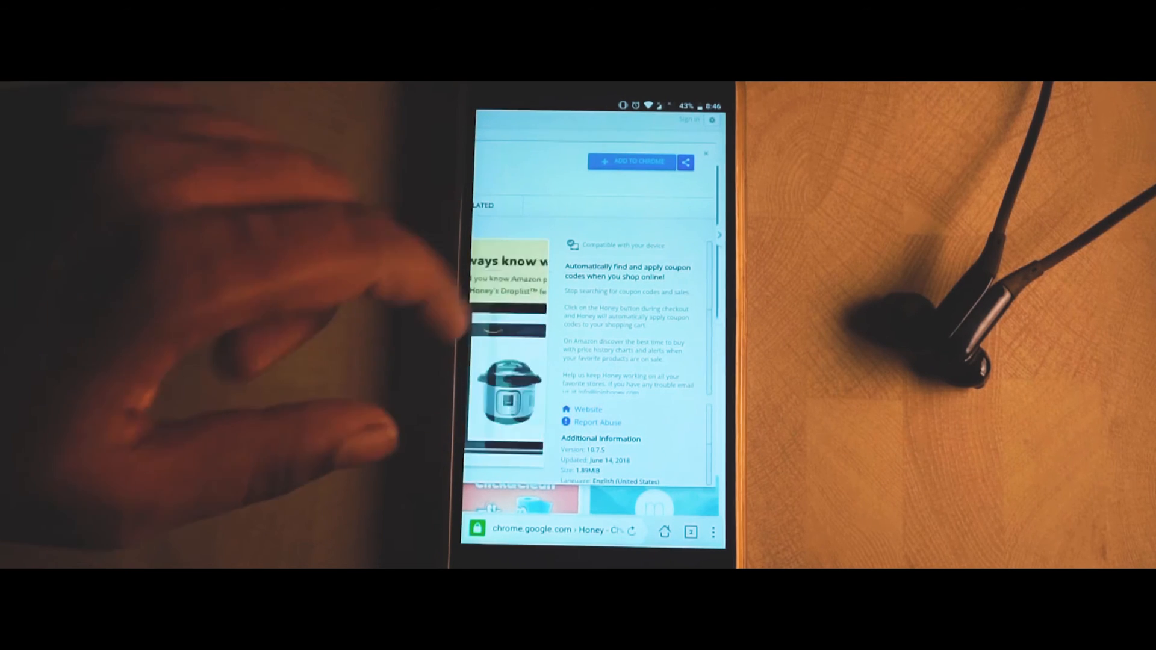
Add Honey to Chrome, confirming it may read and change data on visited sites
{"action": "left_click", "coordinate": [633, 162]}
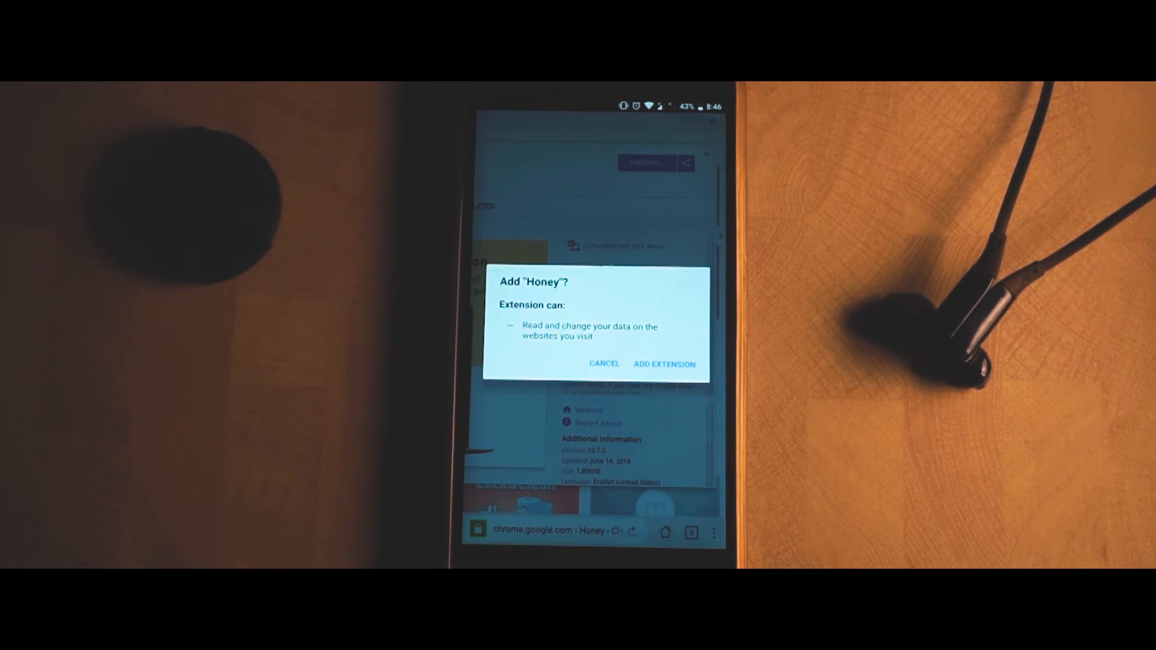
{"action": "left_click", "coordinate": [662, 363]}
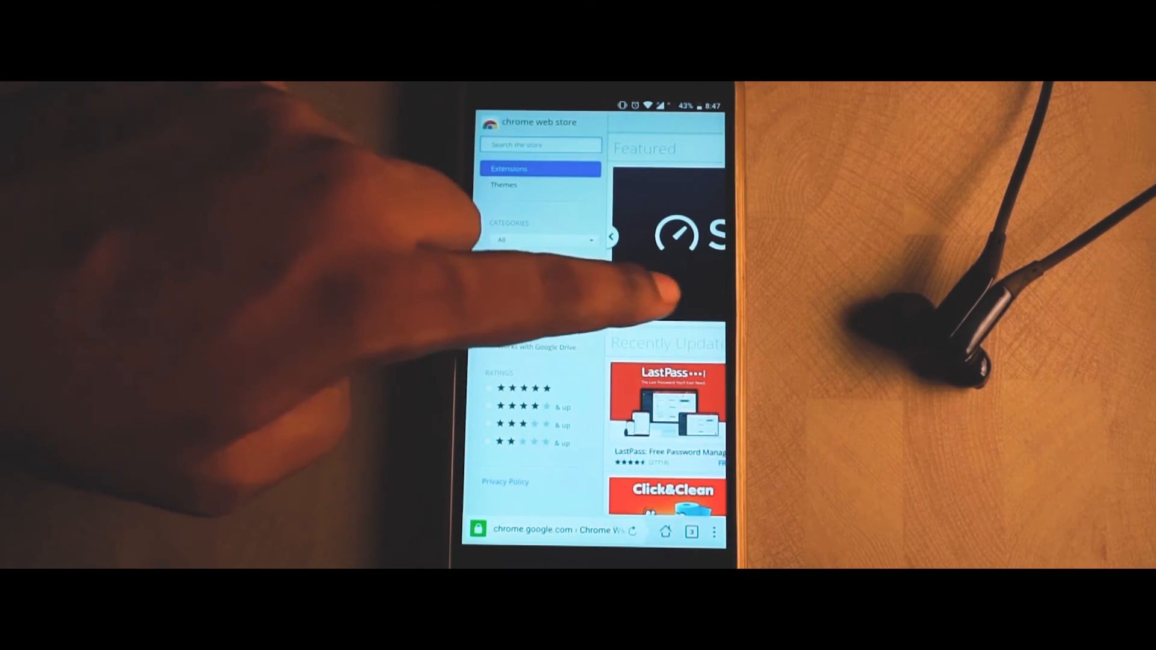
Scroll the store home down to the Recently Updated extensions list
{"action": "scroll", "scroll_direction": "down", "scroll_amount": 3}
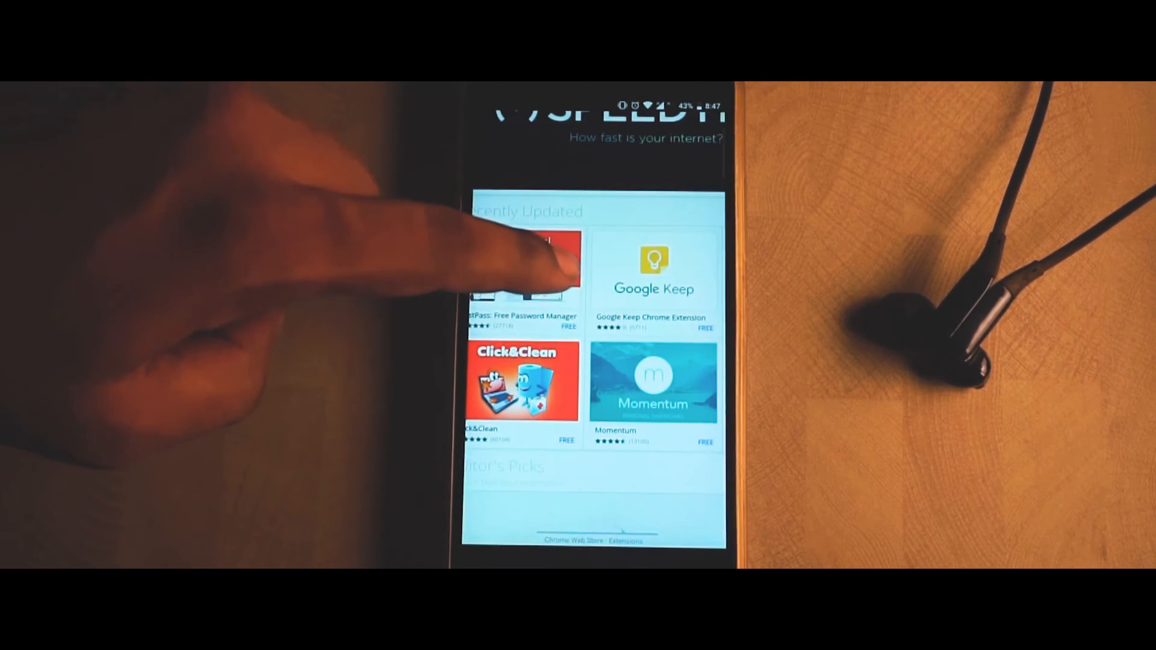